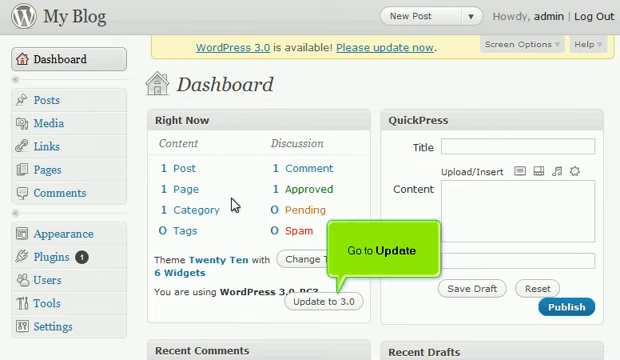
Choose 'Update to 3.0' in the Dashboard's Right Now box to reach the Updates page
click(323, 301)
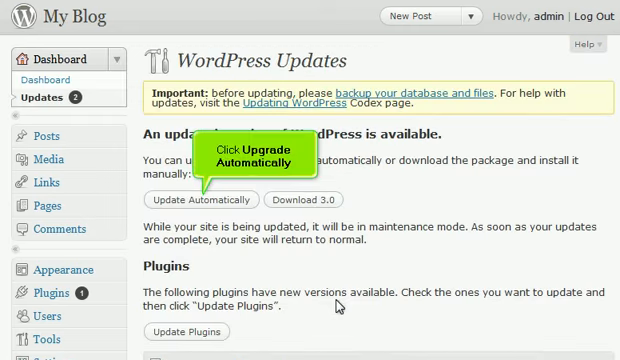
Install WordPress 3.0 with 'Update Automatically', then return to the Dashboard
click(197, 199)
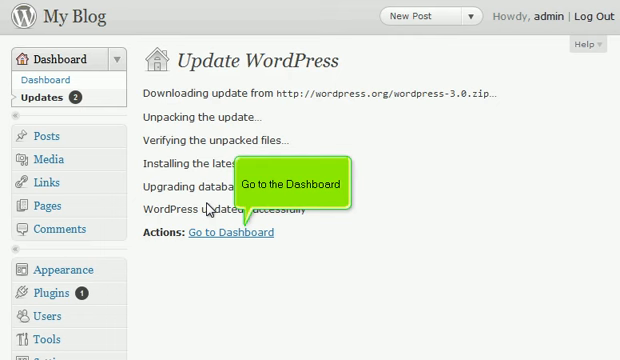
click(232, 234)
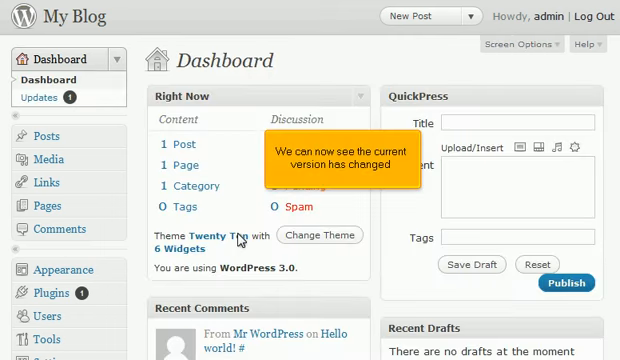